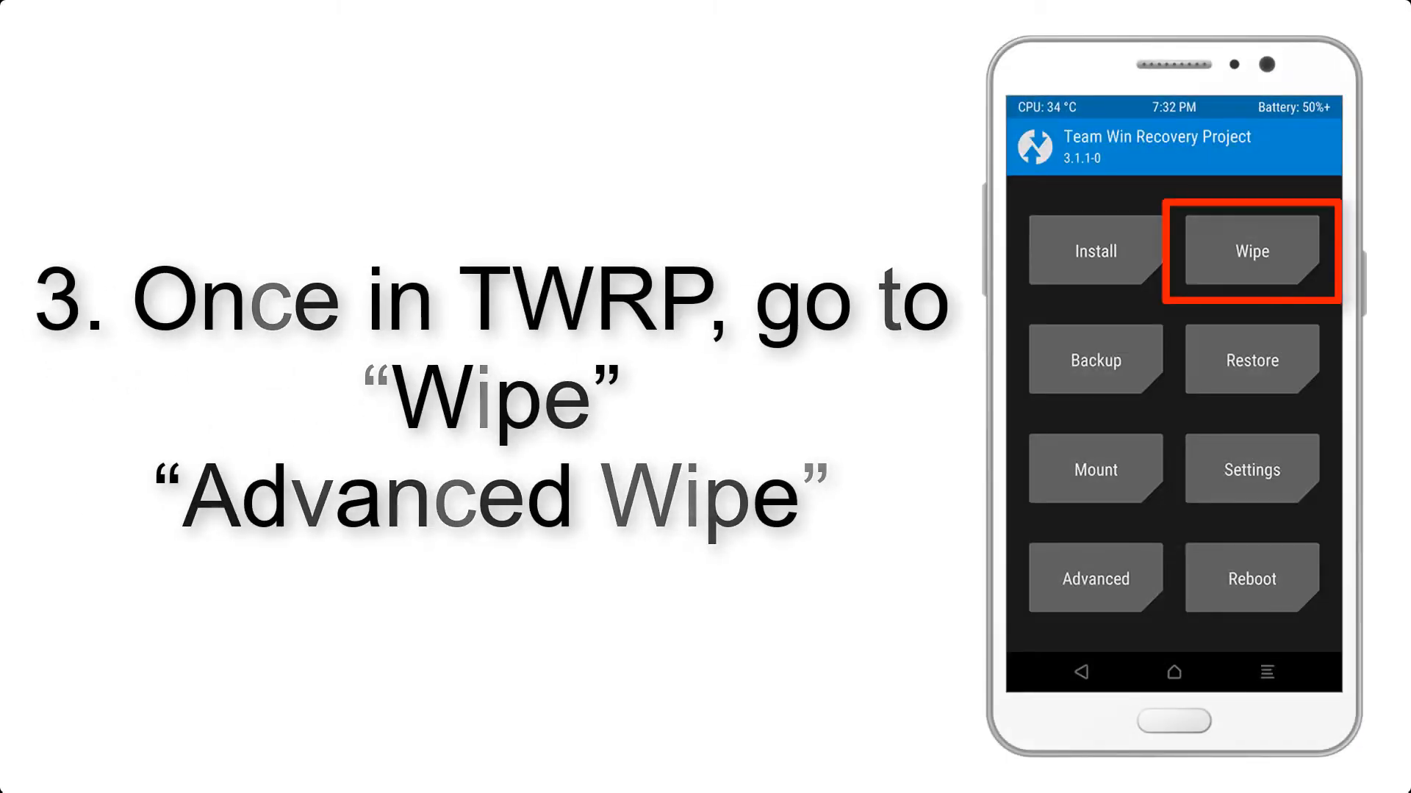
# Open TWRP's Wipe options to mark Dalvik Cache, System, data and Cache.
pyautogui.click(1249, 252)
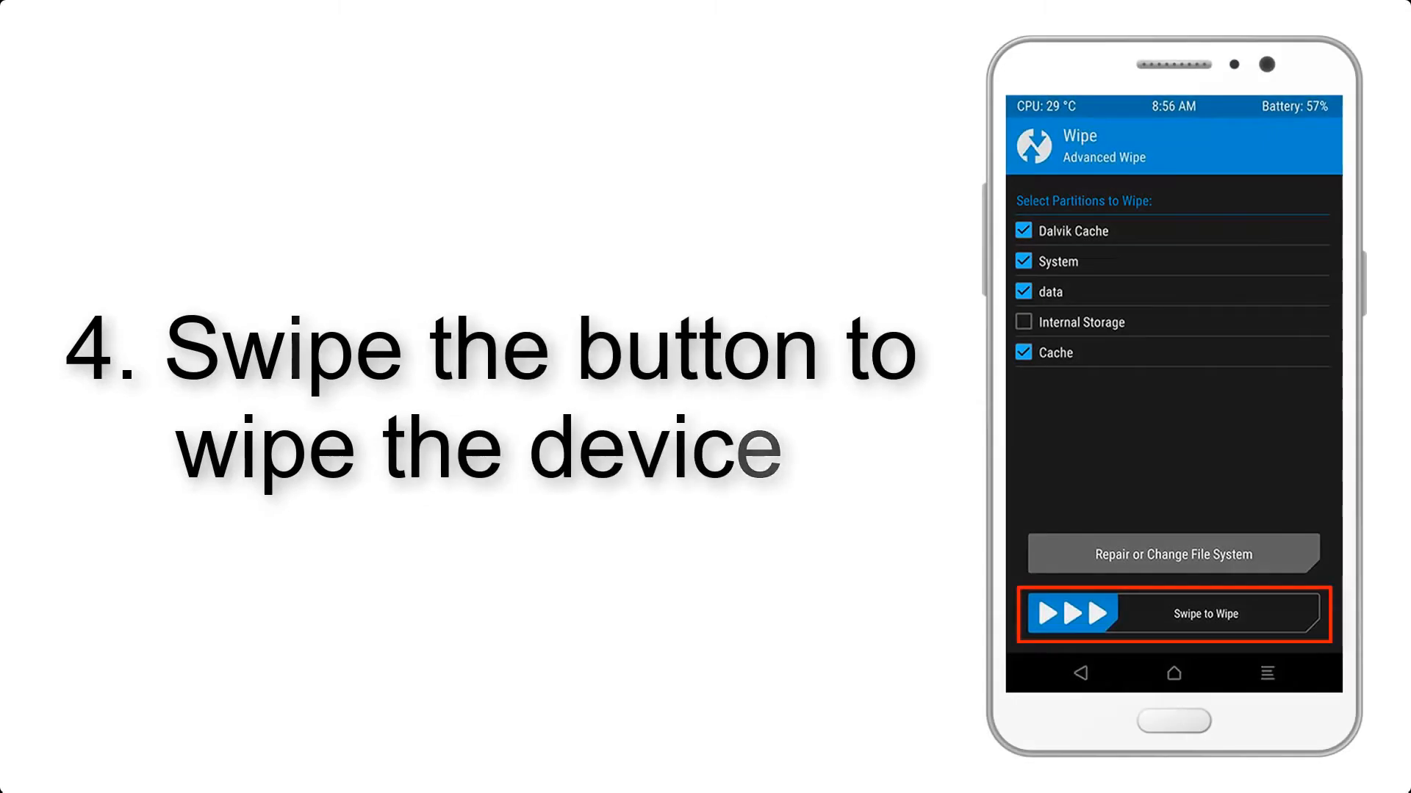
# Swipe to wipe Dalvik Cache, System, data and Cache, sparing Internal Storage.
pyautogui.moveTo(1071, 615); pyautogui.dragTo(1287, 614)
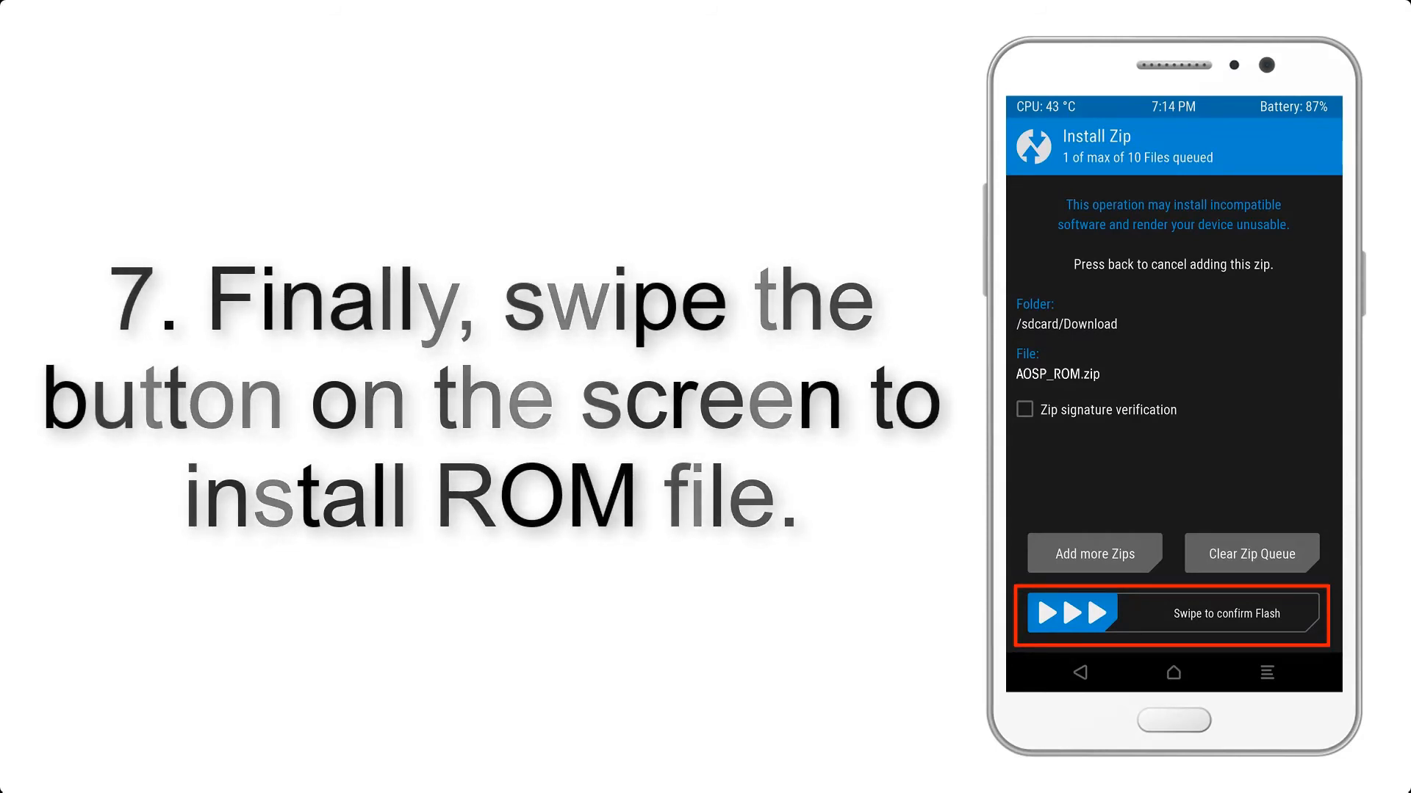
# Swipe to confirm flashing the queued AOSP_ROM.zip from /sdcard/Download.
pyautogui.moveTo(1071, 615); pyautogui.dragTo(1277, 614)
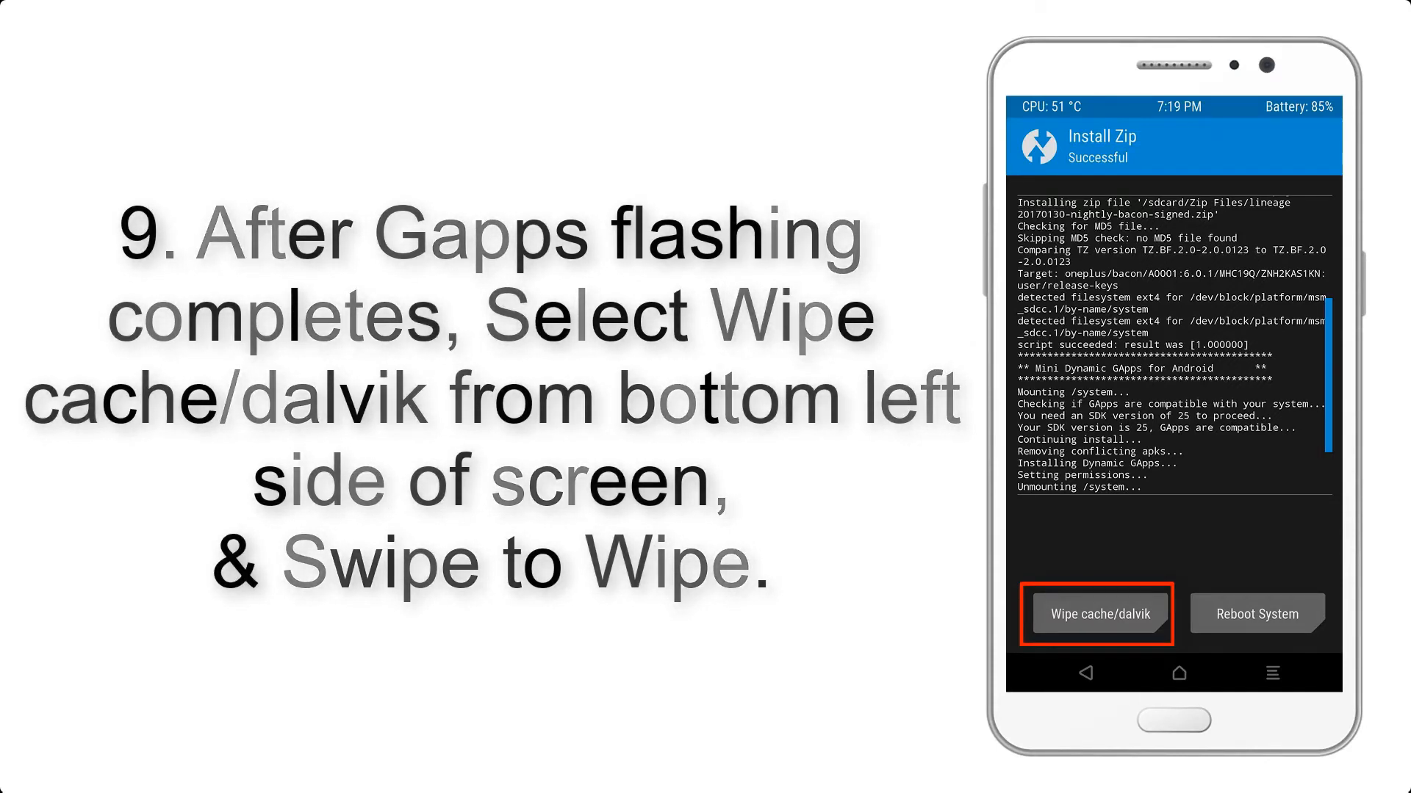
# Wipe the cache and Dalvik cache after the successful ROM flash.
pyautogui.click(1255, 614)
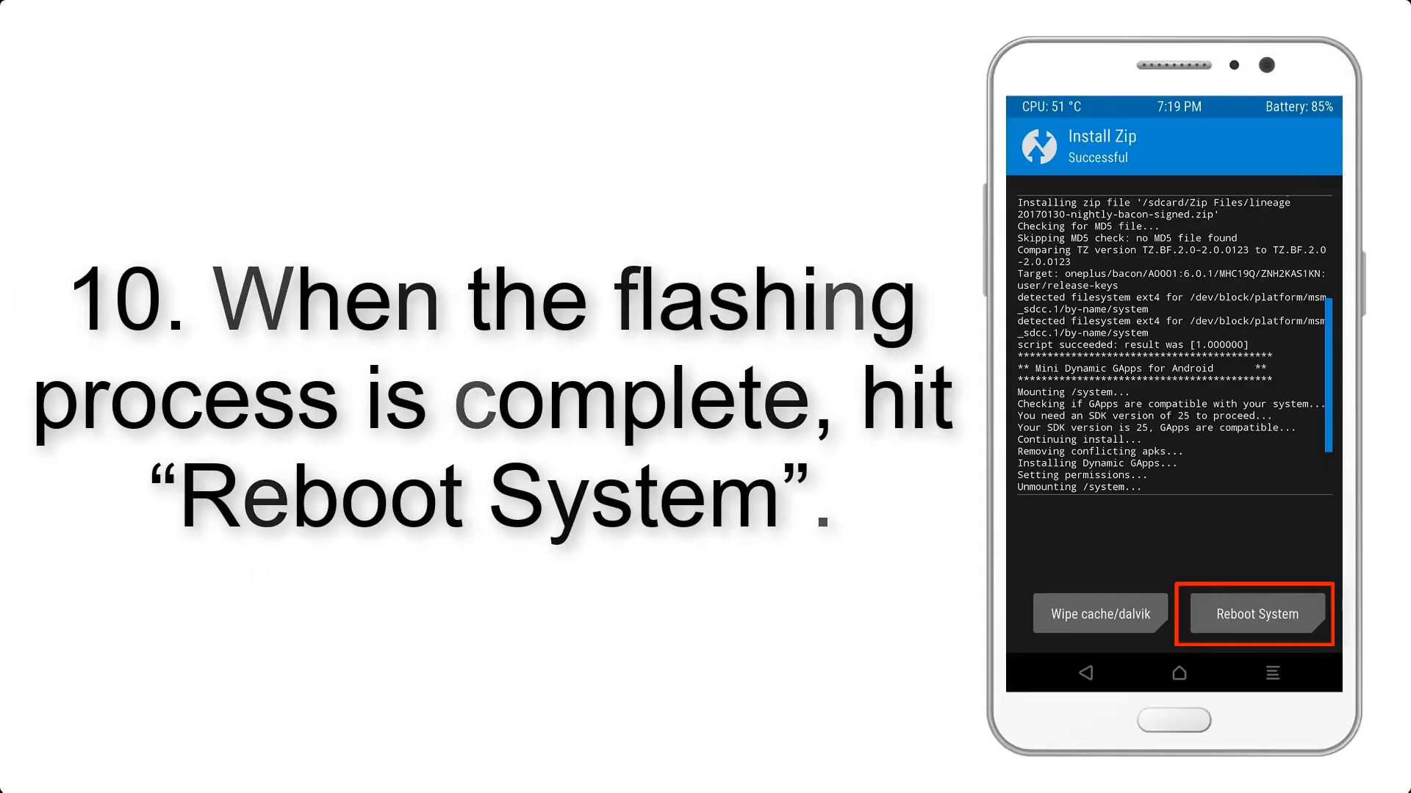